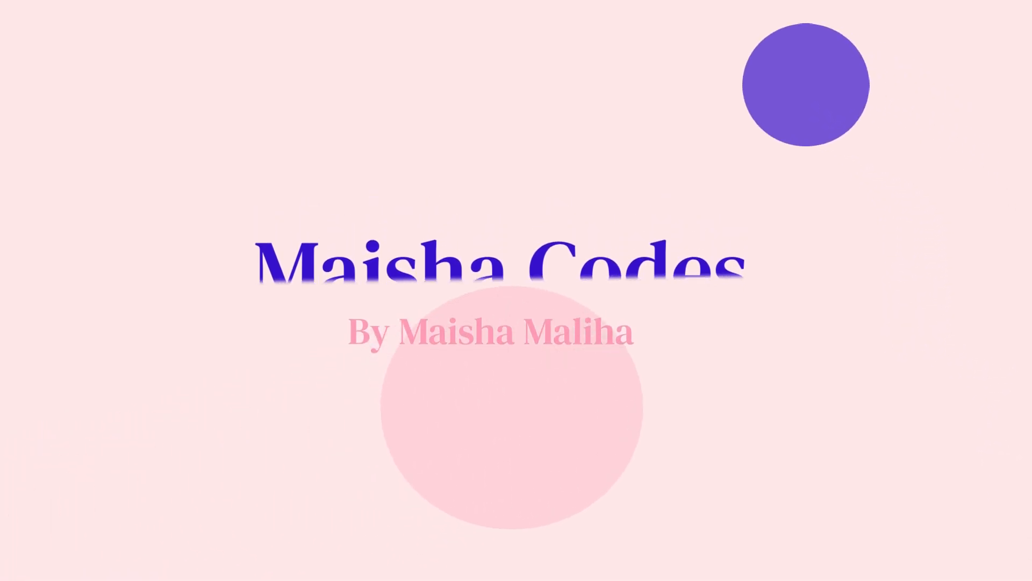
Step: Advance the slideshow past the animated intro to the 'Introduction to HTML' title slide
scroll(down, 3)
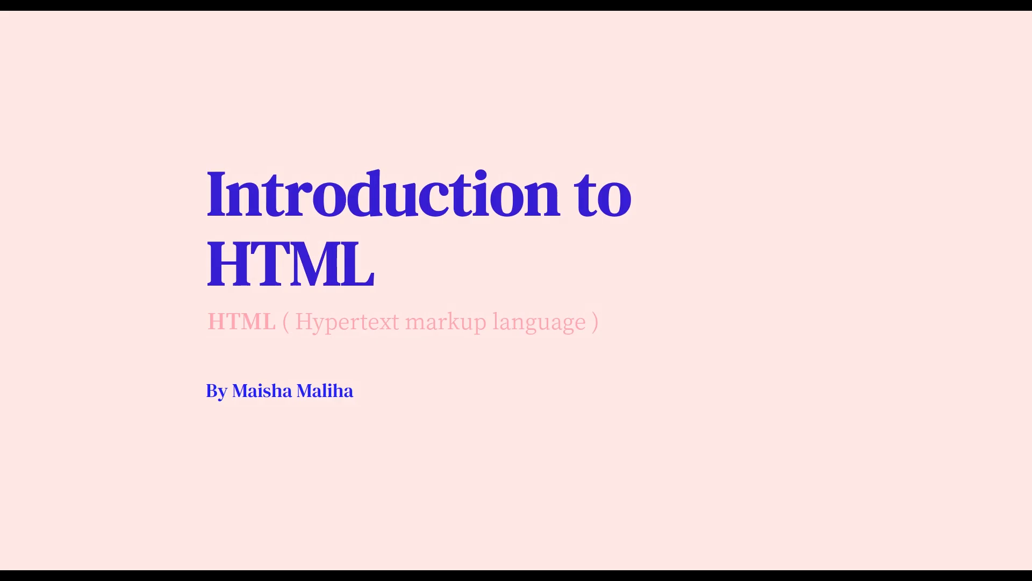
key(Right)
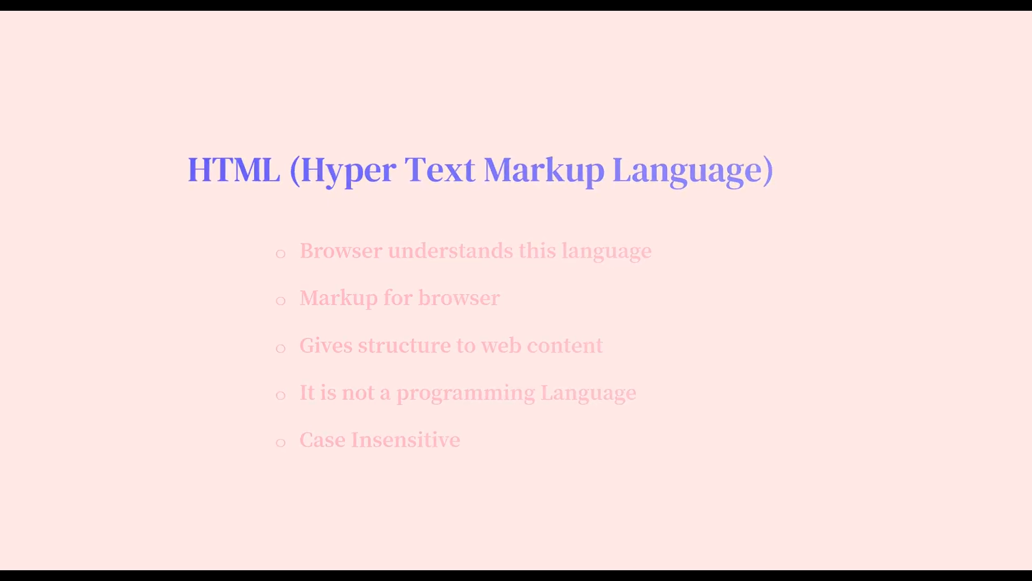
Step: Advance the slideshow to the HTML SYNTAX slide showing opening tag, content and closing tag
key(Right)
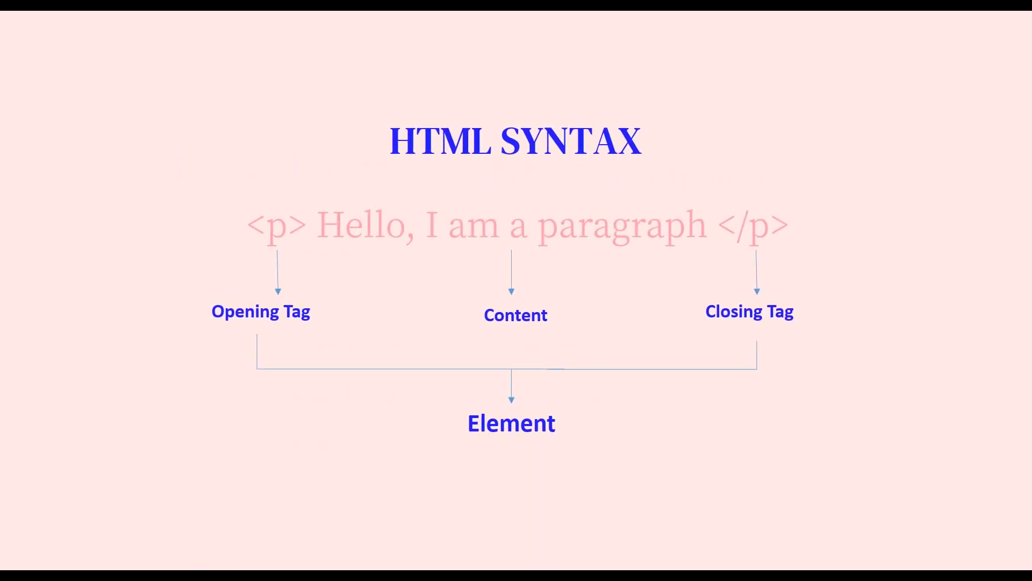